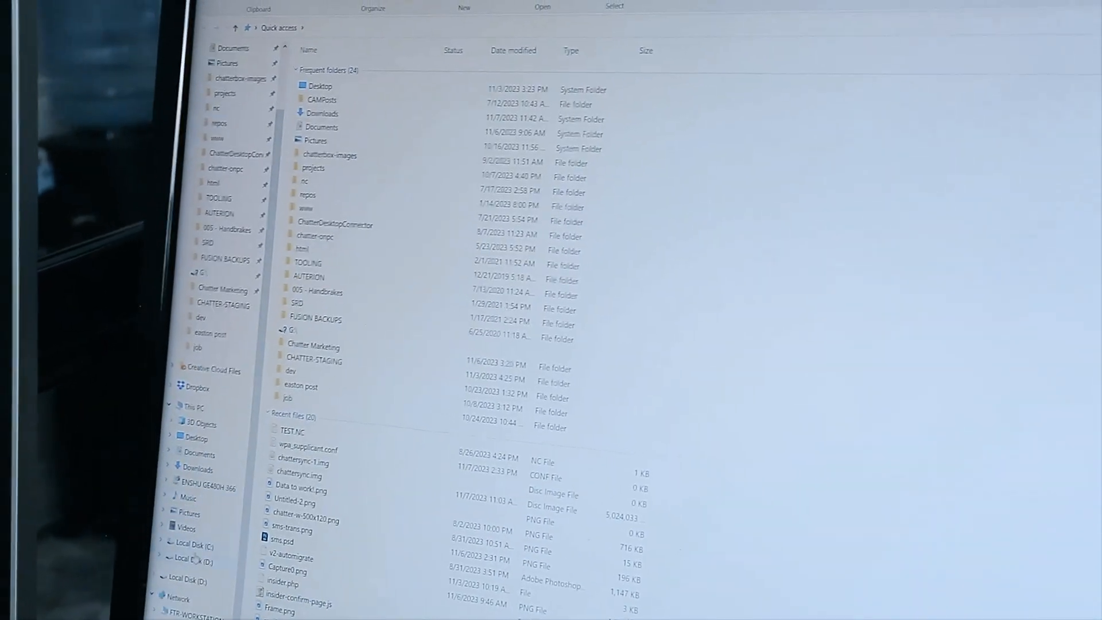
Step: Bring up the context menu for the first file listed on Local Disk (D:)
{"action": "right_click", "coordinate": [401, 199]}
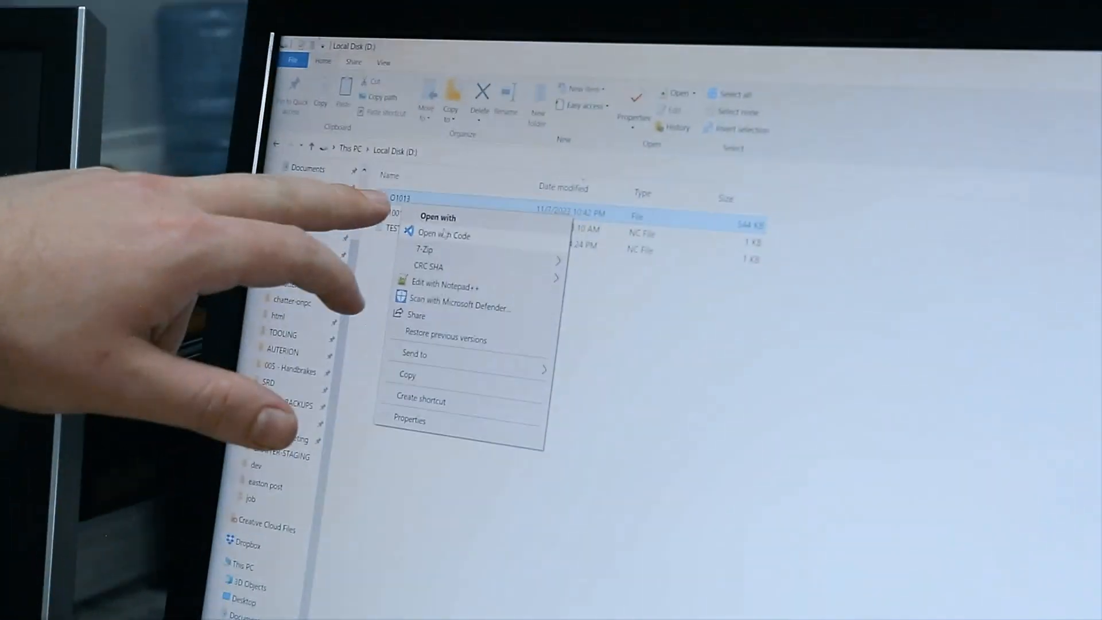